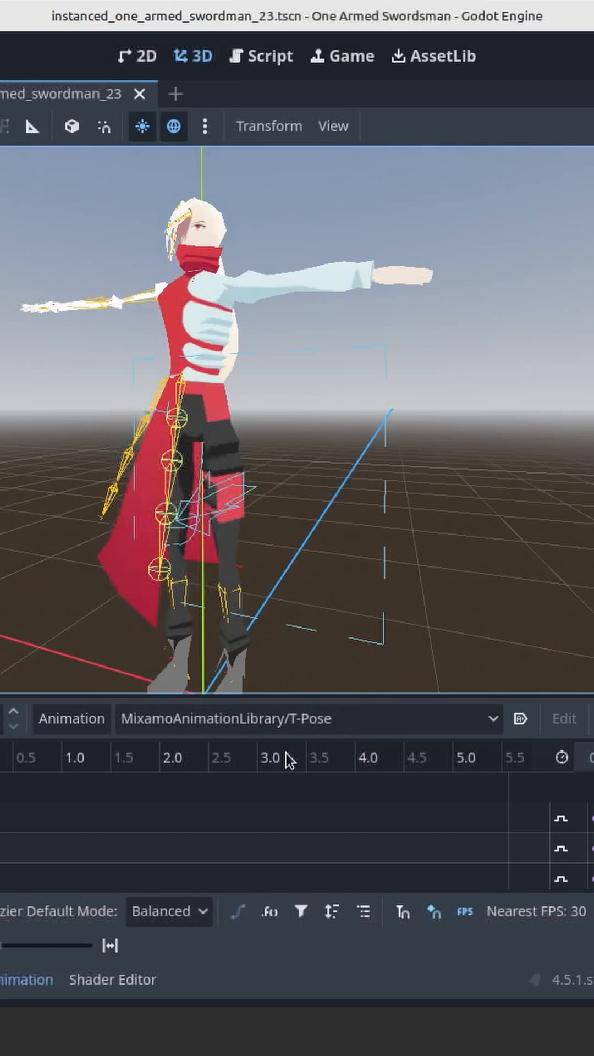
Switch the swordsman from T-Pose to the MixamoAnimationLibrary Idle_Mirrored animation
{"action": "left_click", "coordinate": [307, 719]}
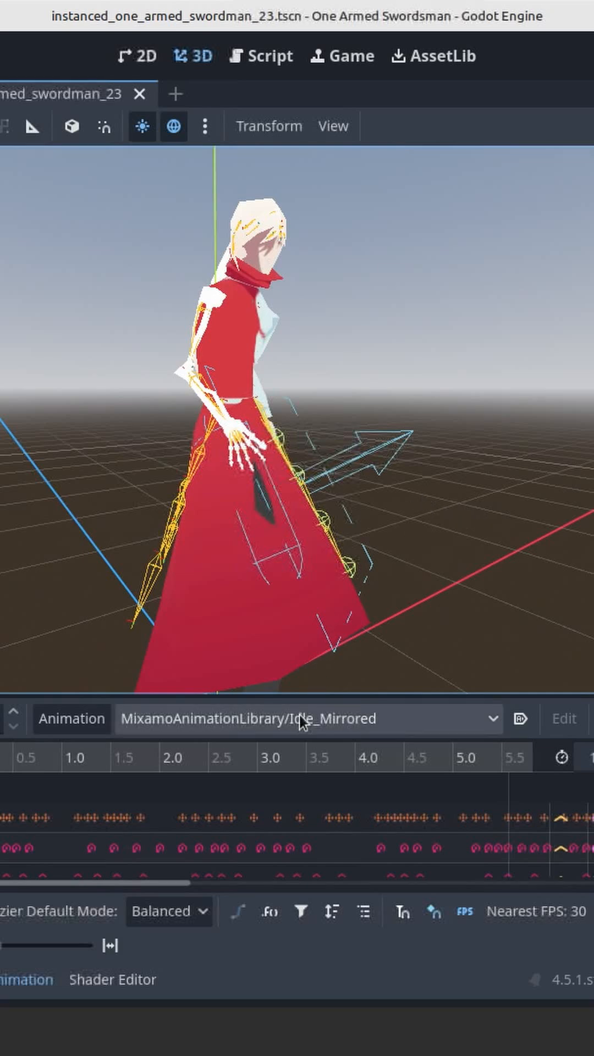
Preview the Mixamo walking animation, then set the current animation to metarigAction
{"action": "left_click", "coordinate": [307, 719]}
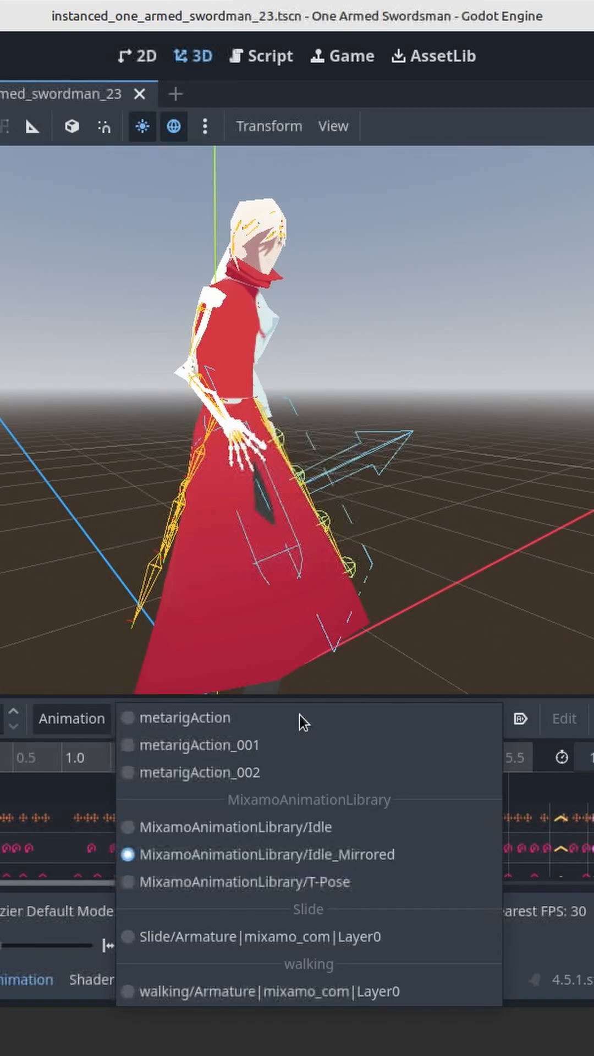
{"action": "left_click", "coordinate": [230, 826]}
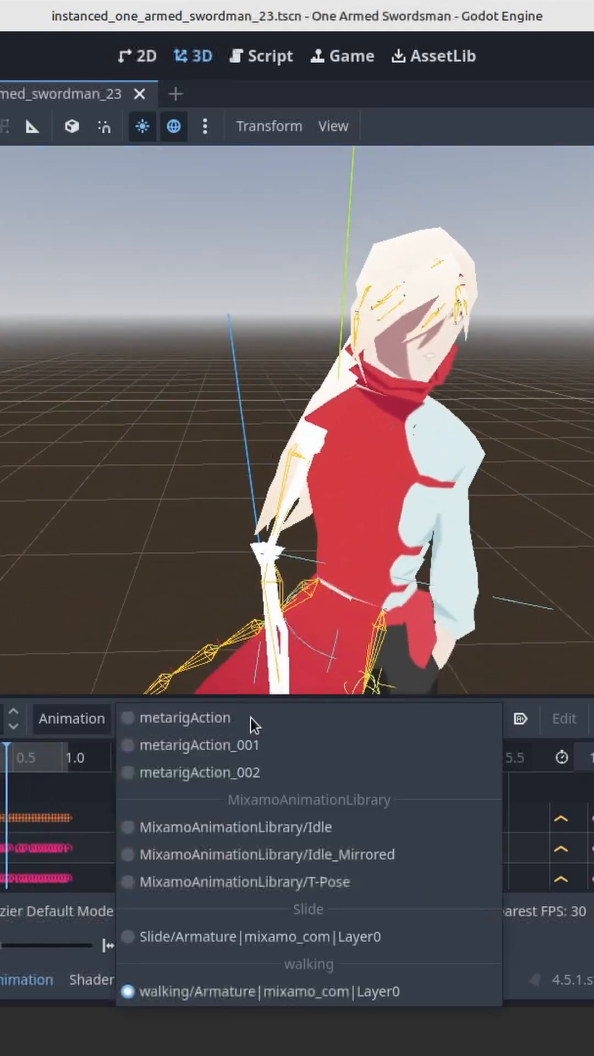
{"action": "left_click", "coordinate": [191, 717]}
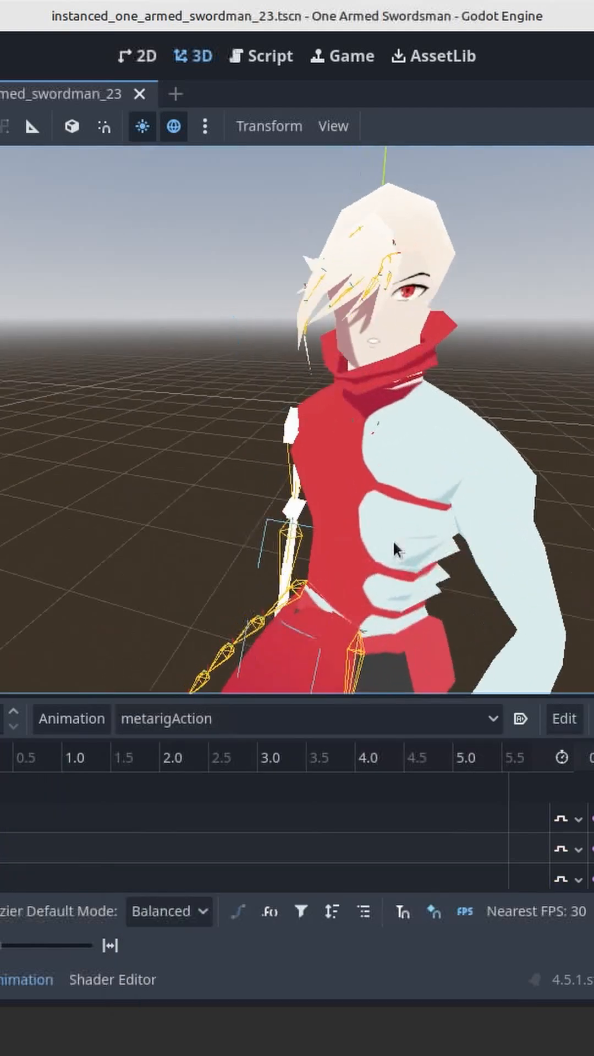